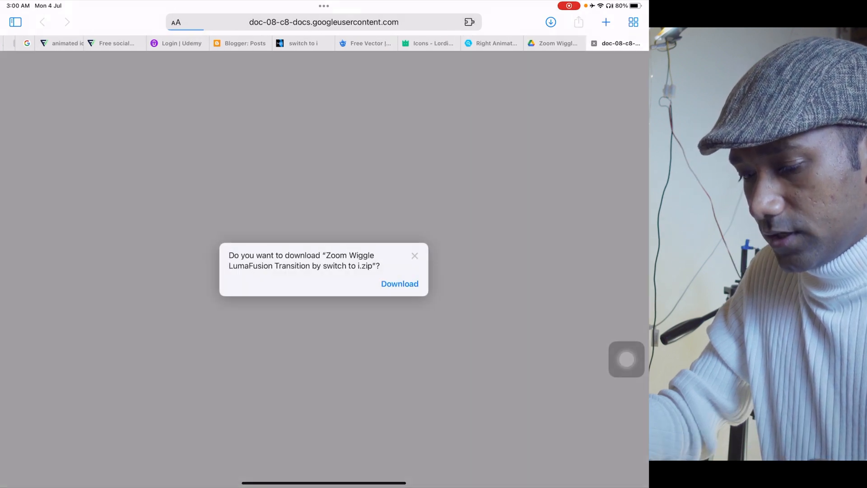
Confirm downloading the Zoom Wiggle LumaFusion Transition zip in Safari.
{"action": "left_click", "coordinate": [400, 283]}
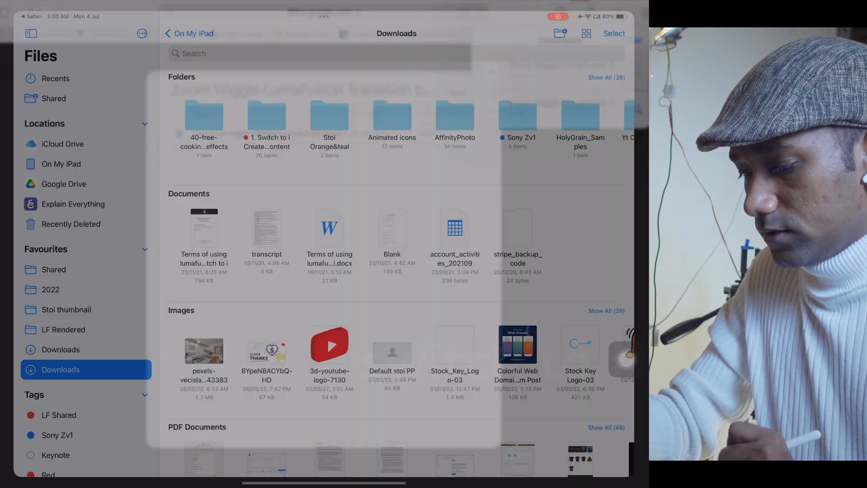
Extract the Zoom Wiggle zip with its password and send the preset to LumaFusion.
{"action": "scroll", "scroll_direction": "down", "scroll_amount": 3}
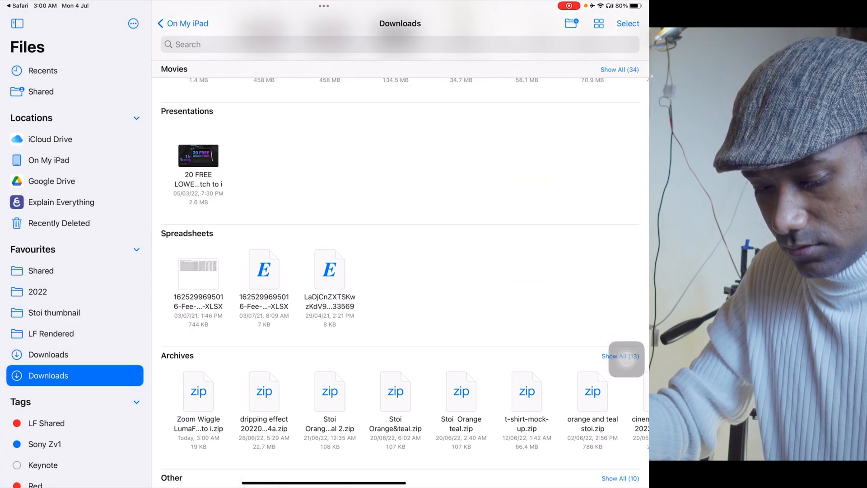
{"action": "scroll", "scroll_direction": "down", "scroll_amount": 3}
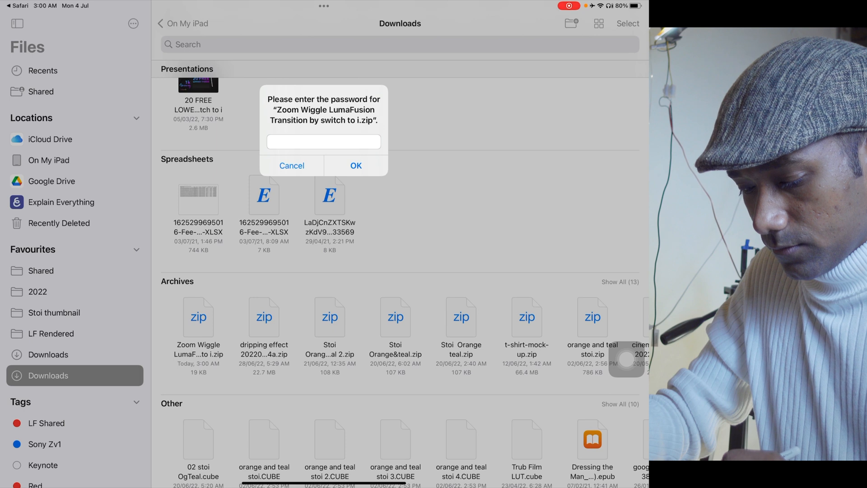
{"action": "left_click", "coordinate": [292, 166]}
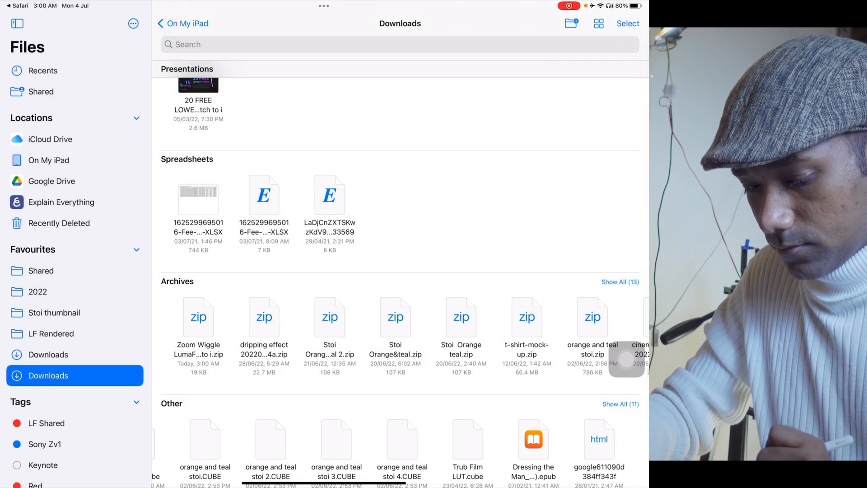
{"action": "scroll", "scroll_direction": "down", "scroll_amount": 3}
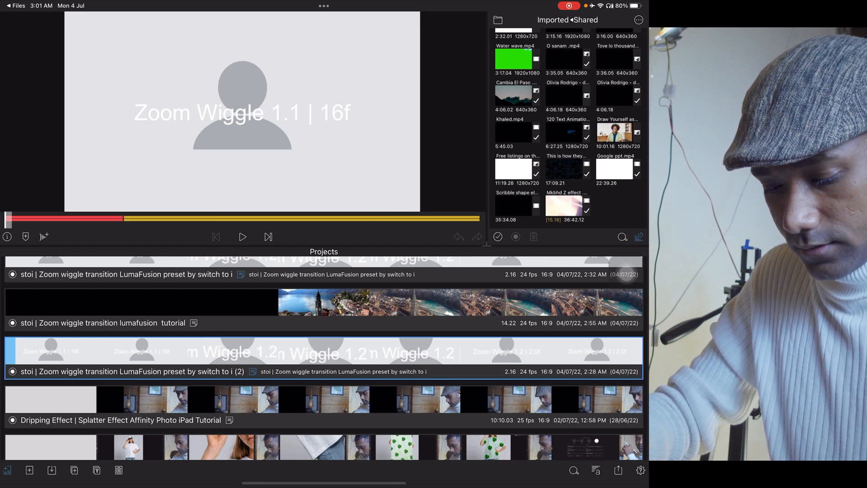
Load the 'Zoom wiggle transition LumaFusion preset' project into the timeline.
{"action": "double_click", "coordinate": [128, 372]}
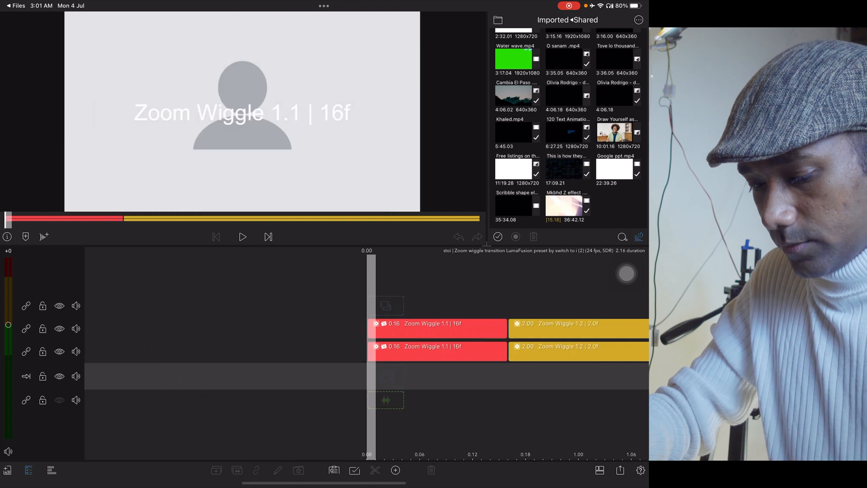
{"action": "left_click", "coordinate": [242, 236]}
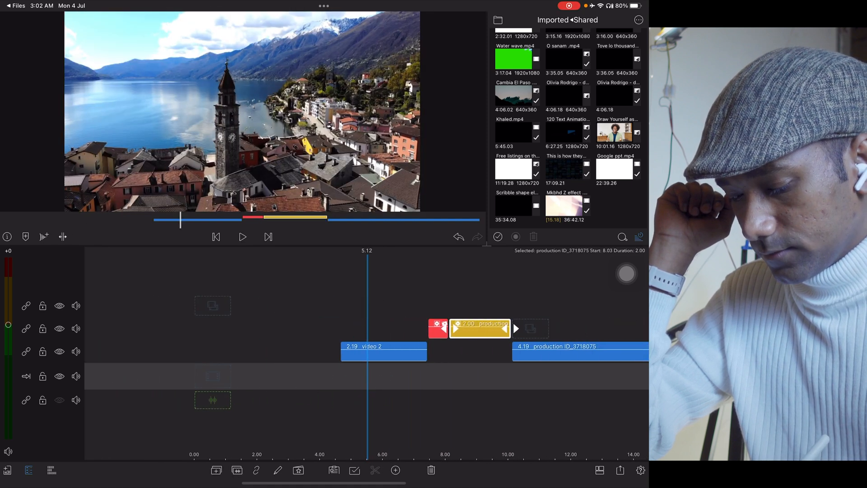
Preview playback across the cut showing the zoom wiggle transition.
{"action": "left_click", "coordinate": [243, 237]}
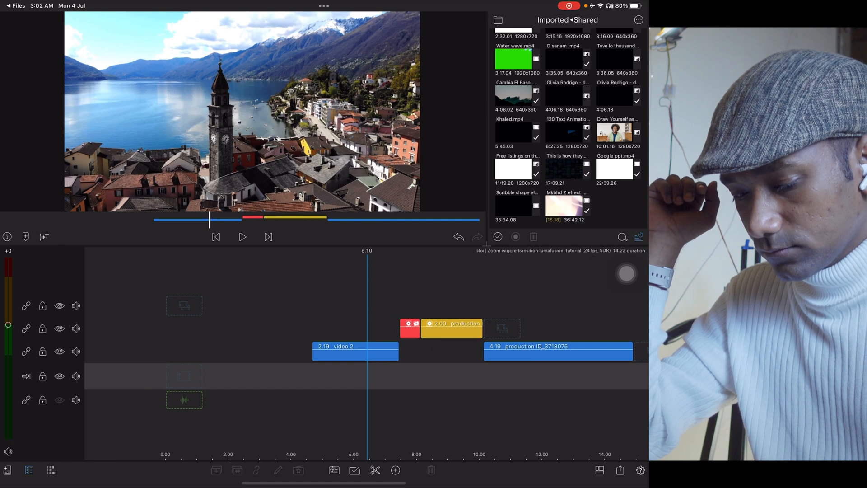
{"action": "left_click", "coordinate": [242, 237]}
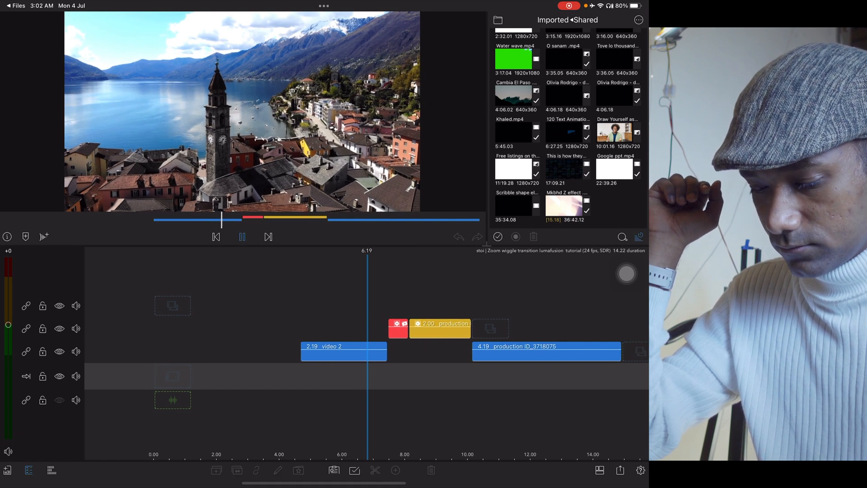